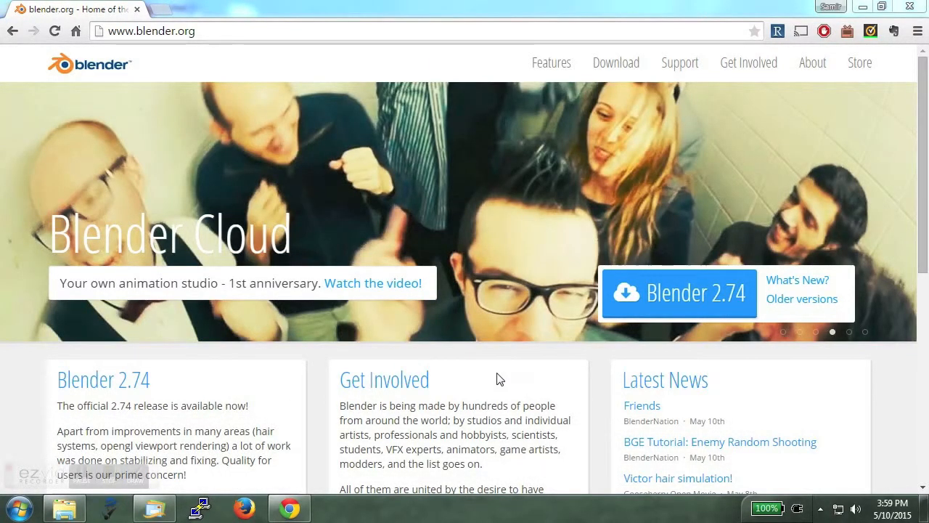
mouse_move(676, 293)
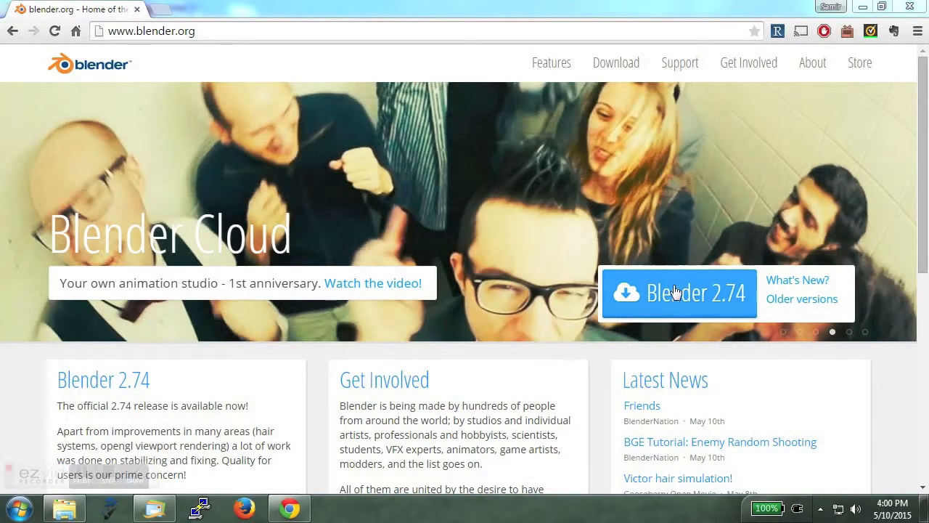
mouse_move(526, 361)
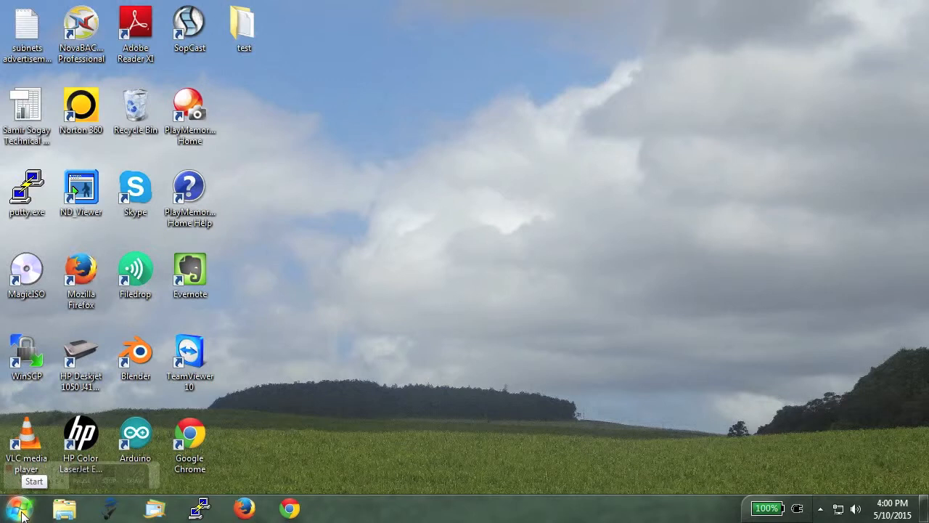
Step: Launch Blender from the Windows Start menu
left_click(19, 507)
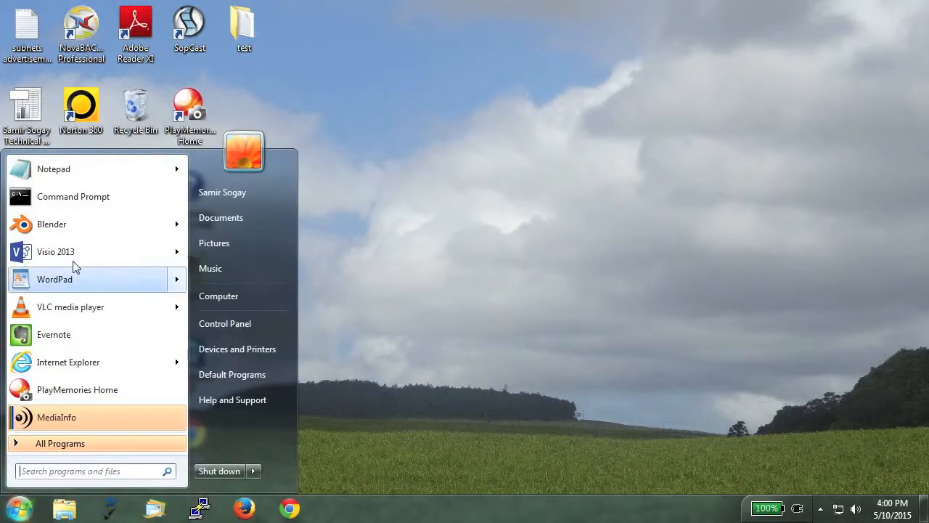
left_click(52, 224)
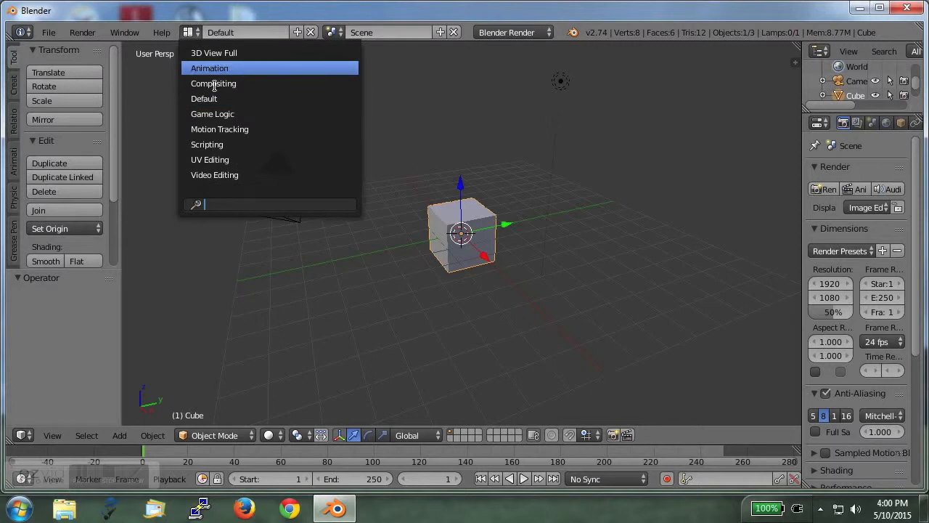
Step: Switch to the Video Editing layout and choose Add > Movie in the sequencer
left_click(215, 175)
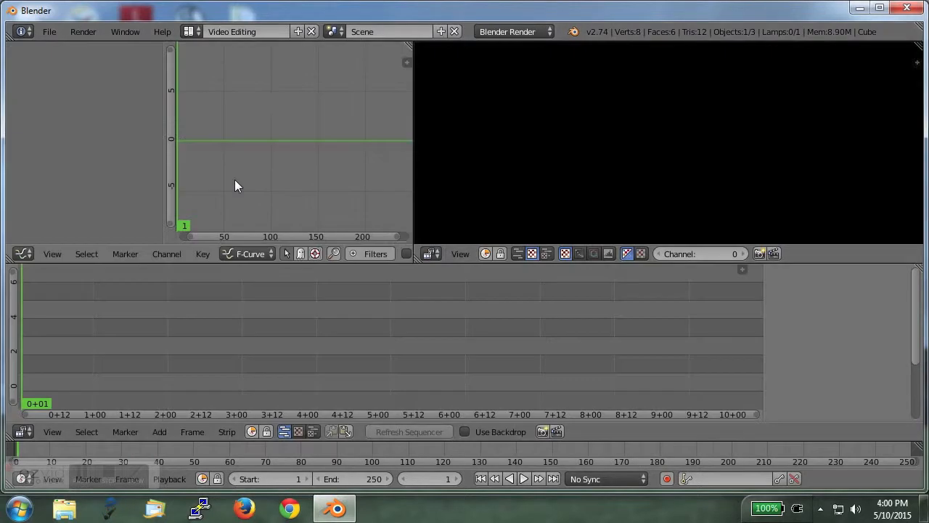
mouse_move(366, 245)
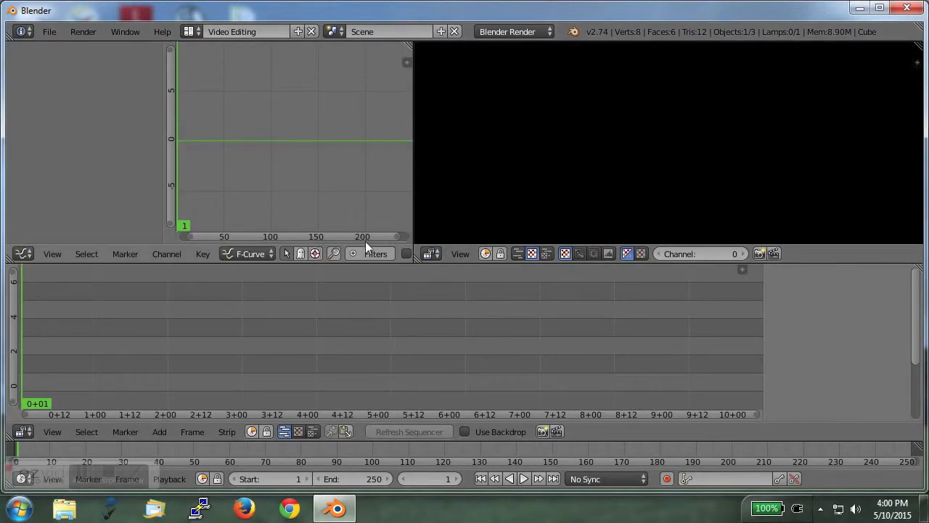
left_click(159, 431)
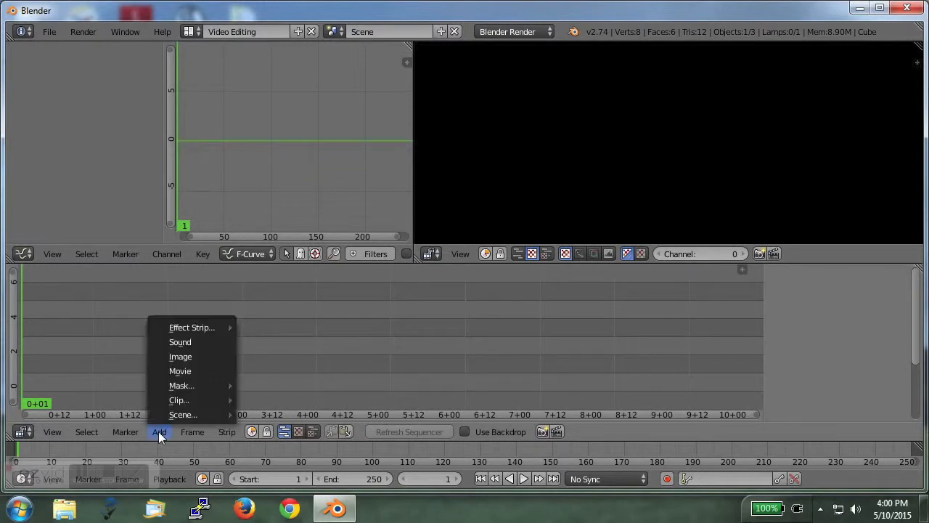
mouse_move(180, 371)
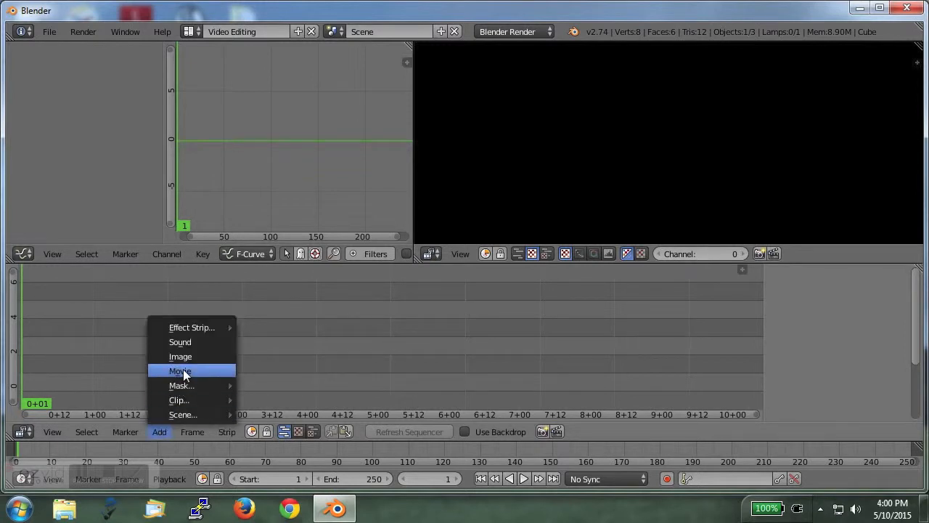
left_click(180, 370)
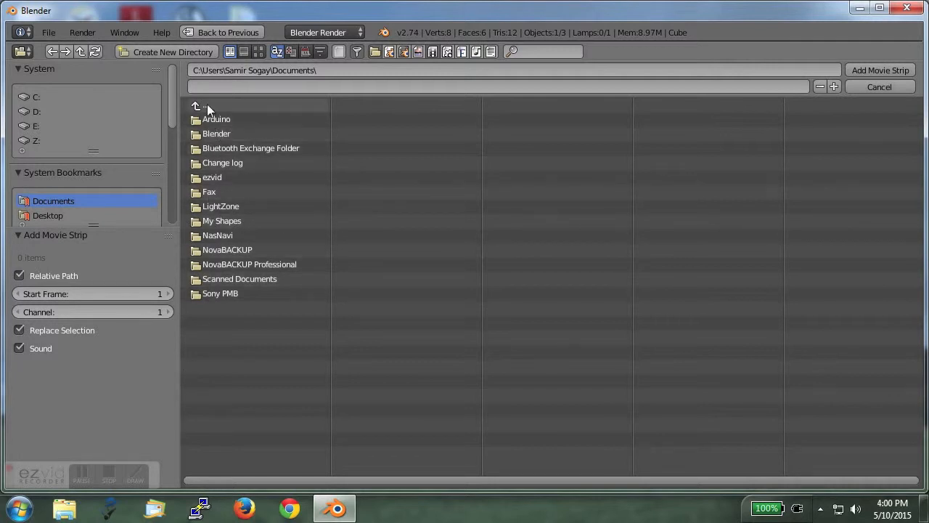
Step: Add big_buck_bunny_1080p_surround.avi from the Downloads folder as a movie strip
left_click(205, 106)
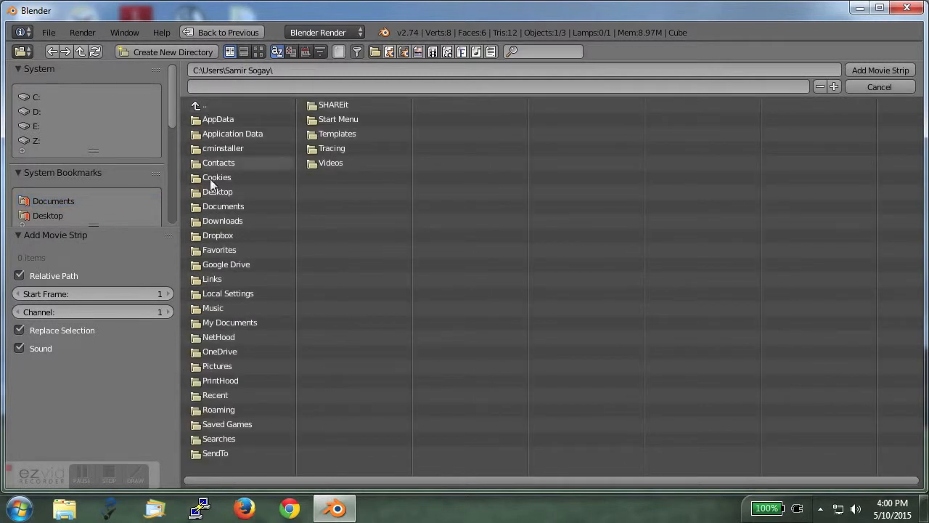
double_click(222, 221)
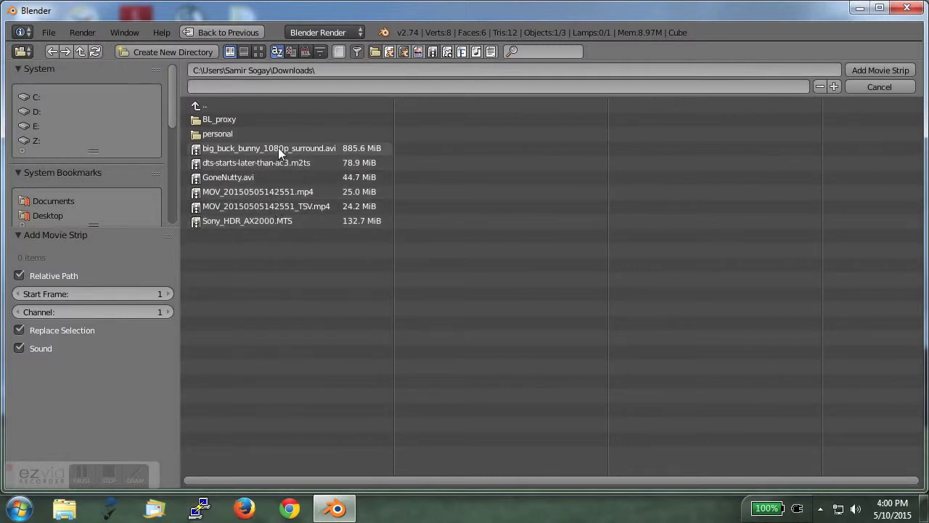
left_click(880, 70)
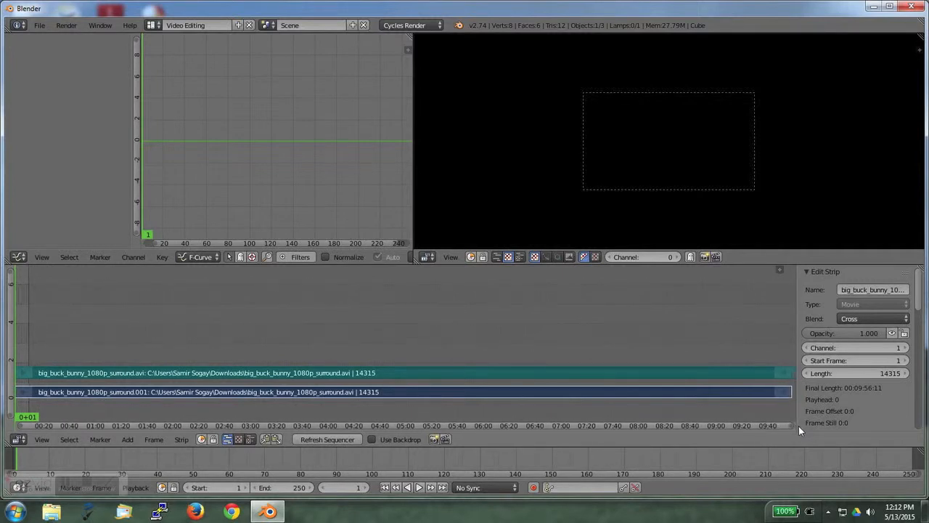
mouse_move(768, 414)
type("14")
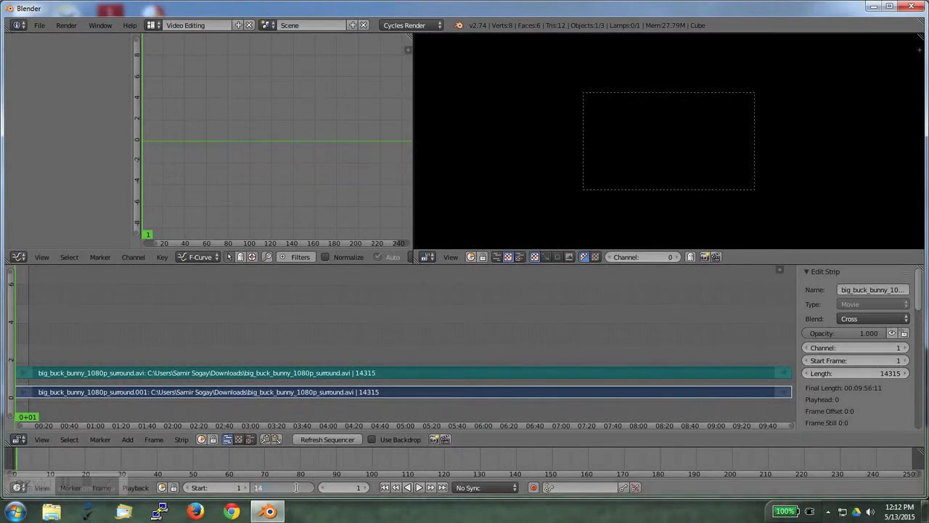
Step: Set the scene end frame to 14315 and return to the Default layout
left_click(283, 487)
type("315")
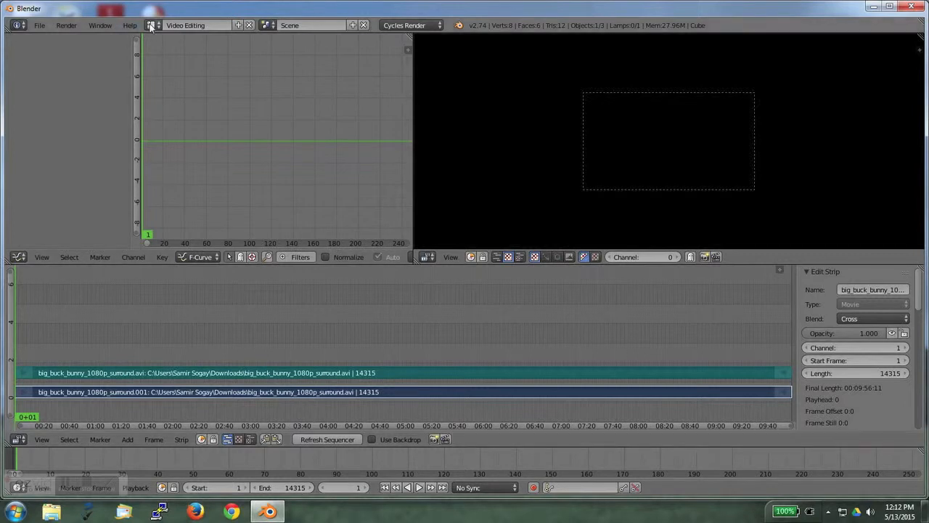
left_click(153, 25)
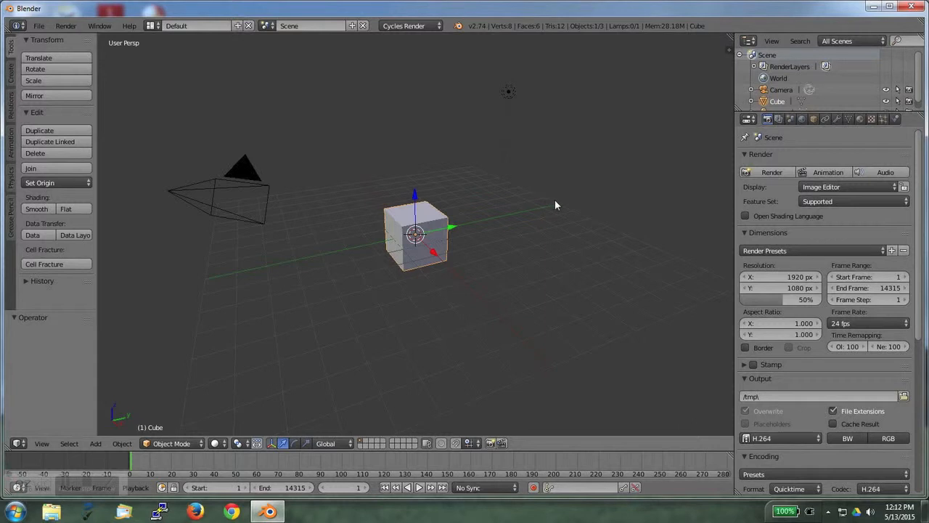
mouse_move(824, 254)
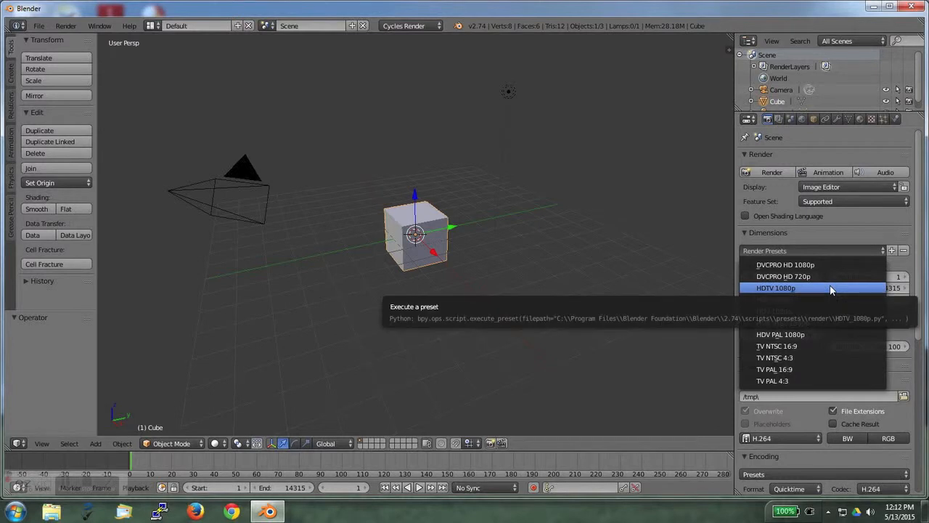
Step: Apply the HDTV 1080p render preset for 1920×1080 output at 100%
left_click(775, 288)
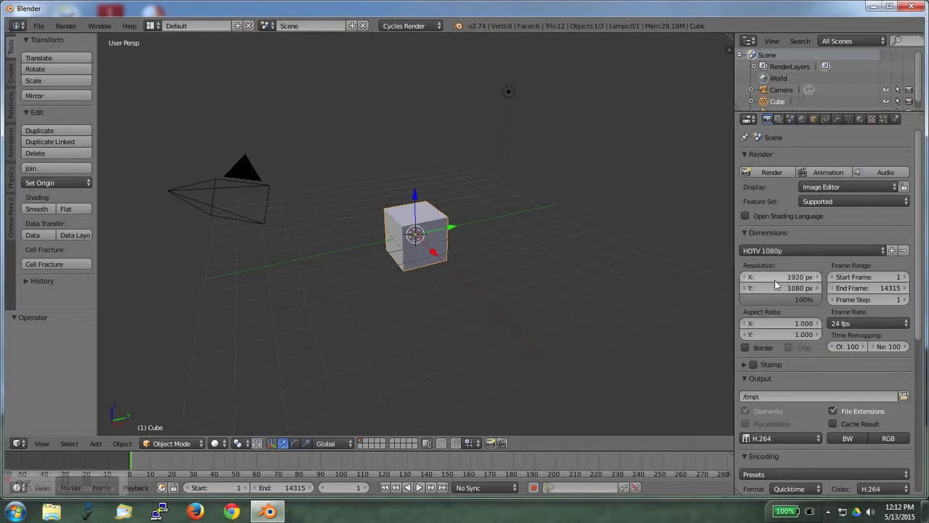
mouse_move(791, 303)
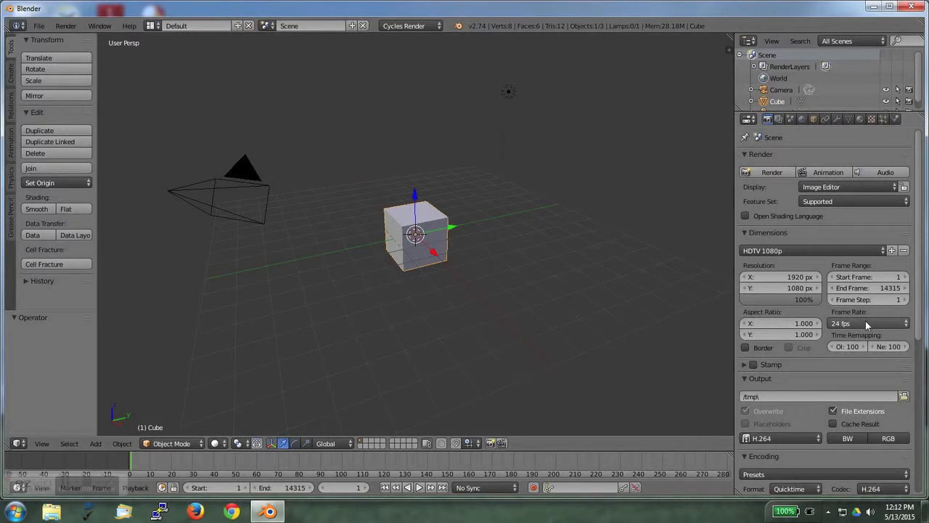
mouse_move(867, 323)
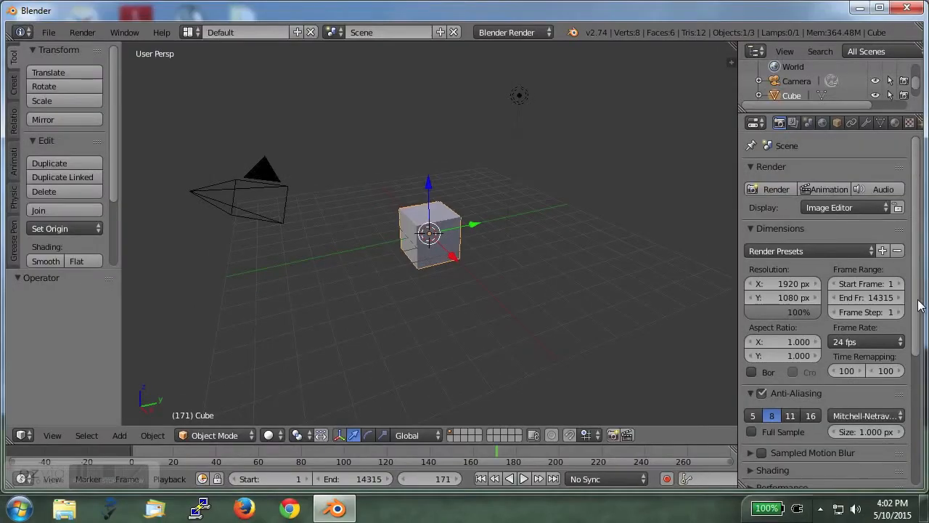
scroll("down", 3)
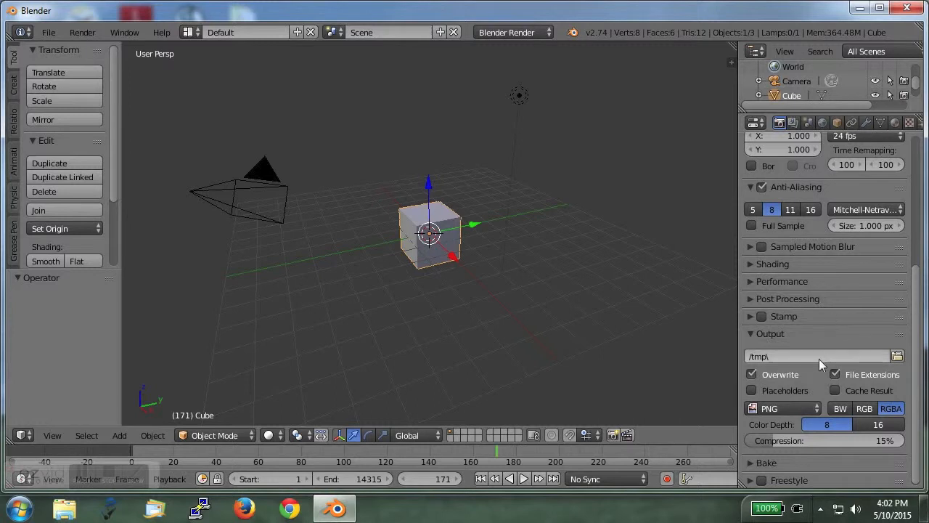
Step: Point the render output path at the Desktop folder via System Bookmarks
left_click(897, 356)
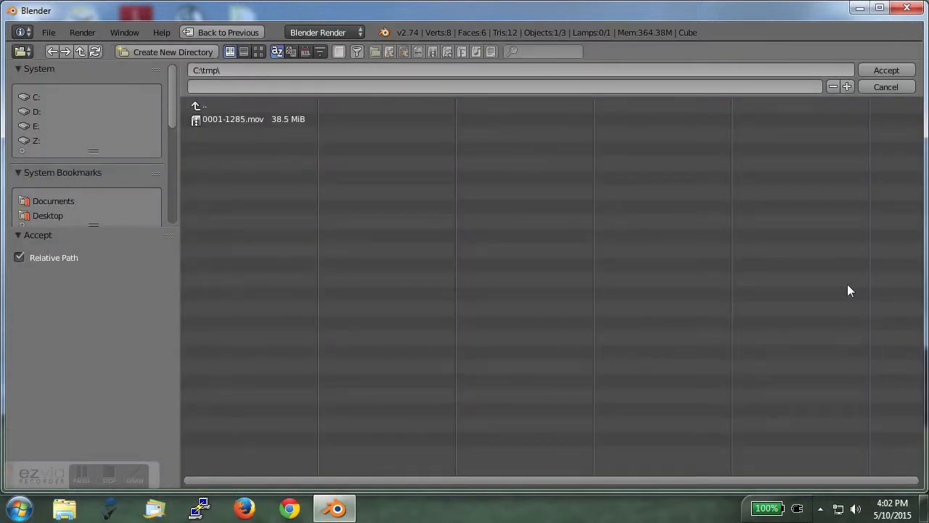
left_click(47, 216)
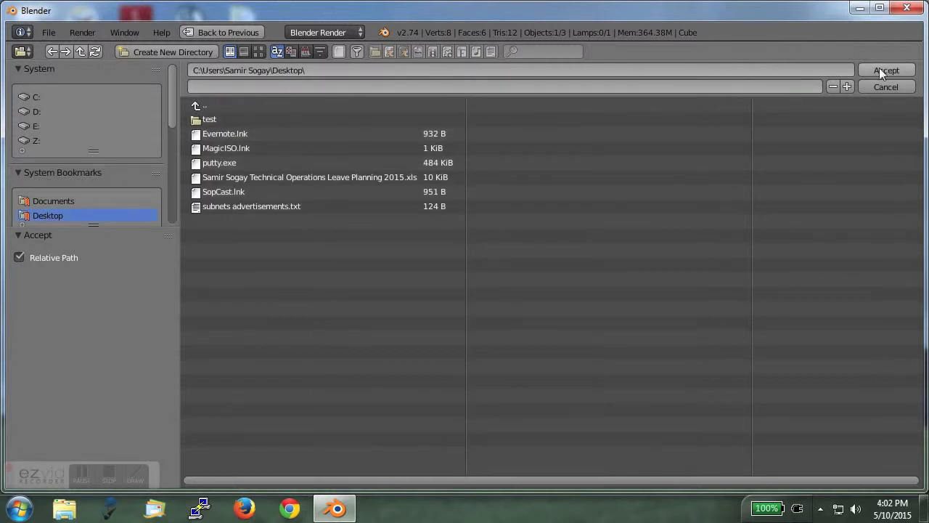
left_click(885, 69)
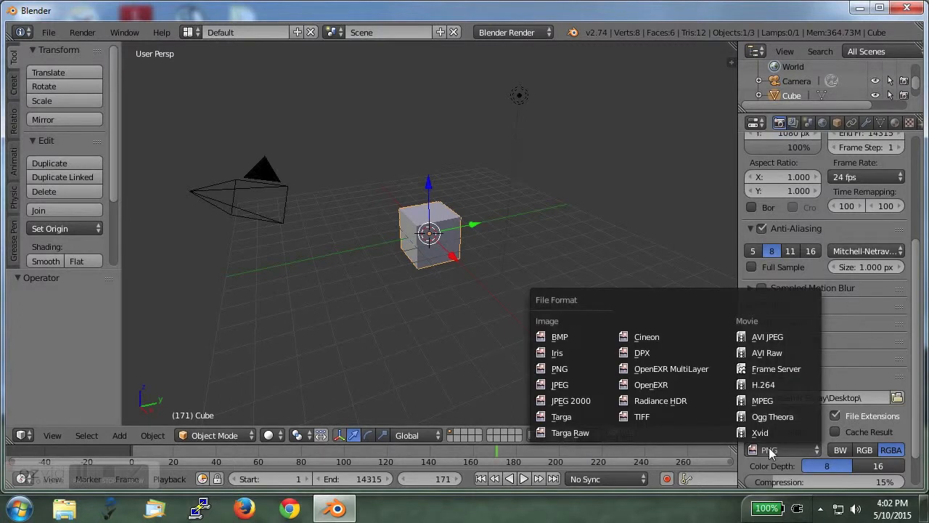
Step: Choose H.264 output, Quicktime format, edit the max bitrate, and pick MP3 audio
left_click(763, 384)
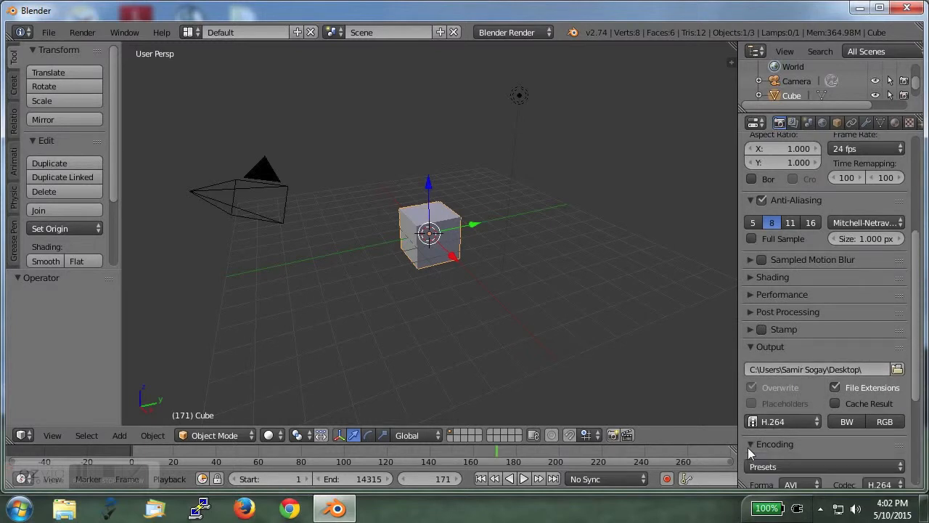
scroll("down", 3)
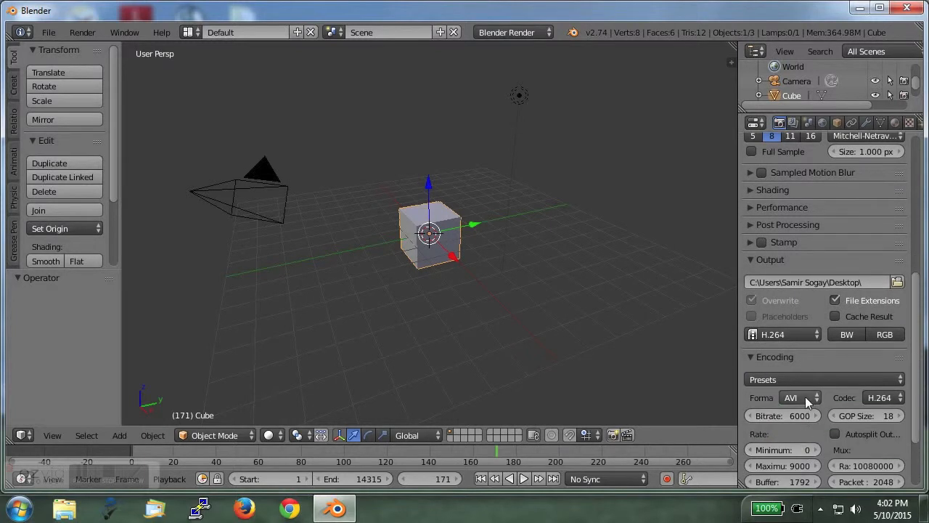
left_click(799, 397)
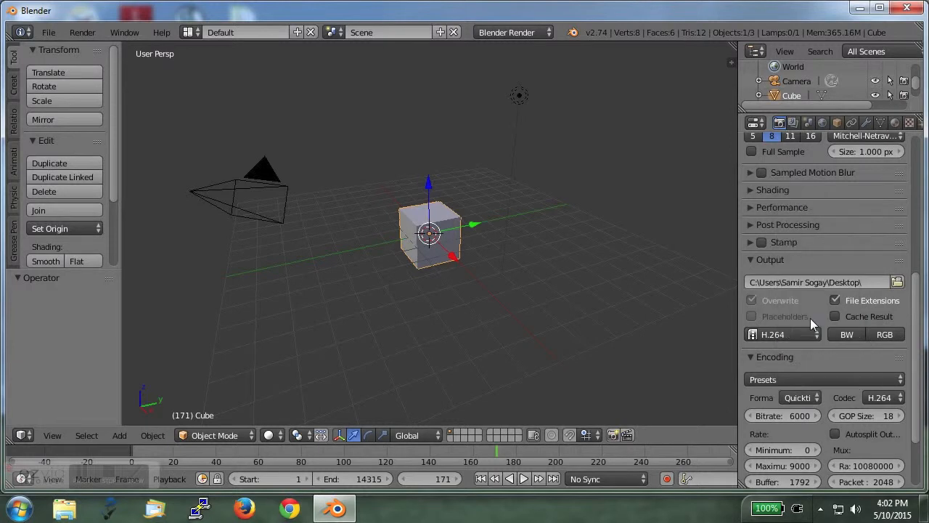
scroll("down", 3)
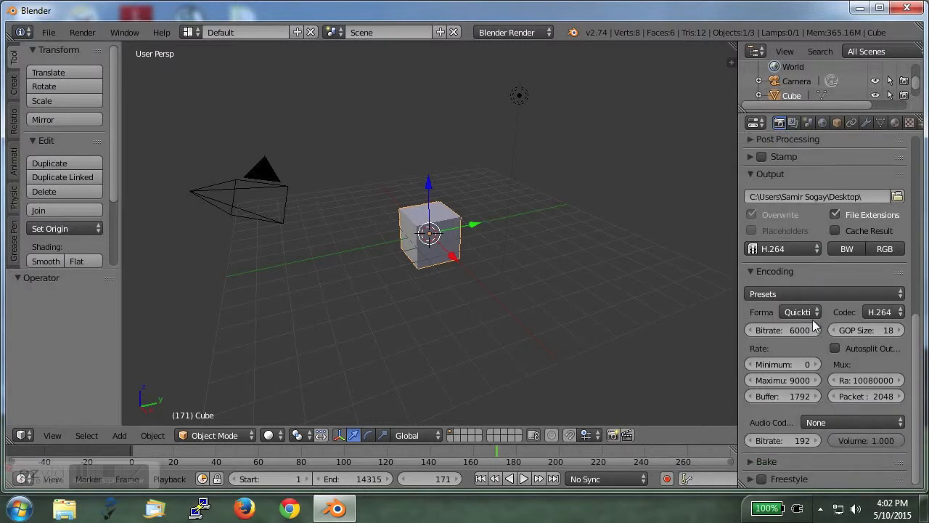
left_click(513, 32)
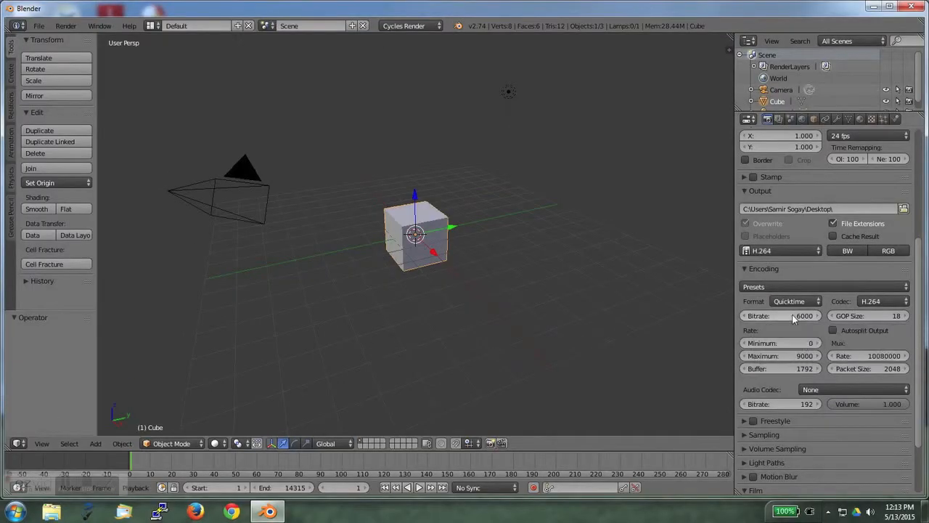
left_click(780, 315)
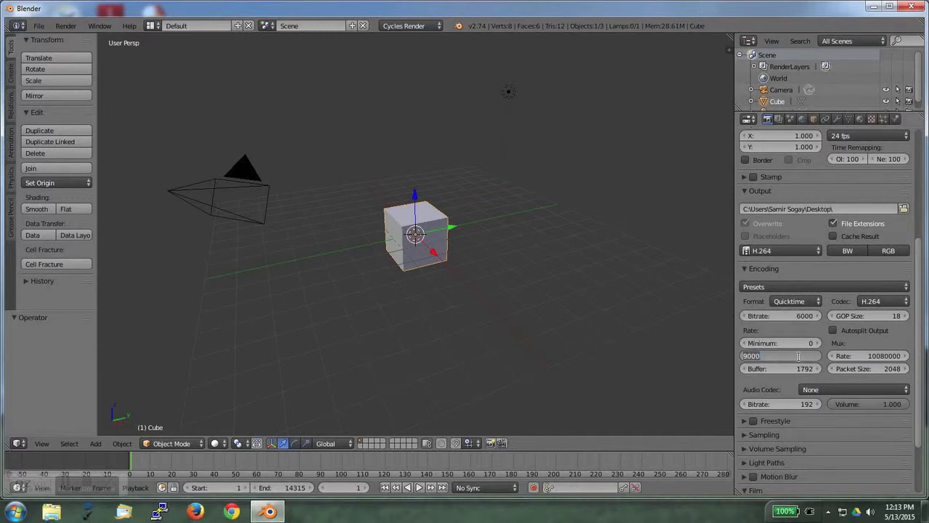
left_click(842, 389)
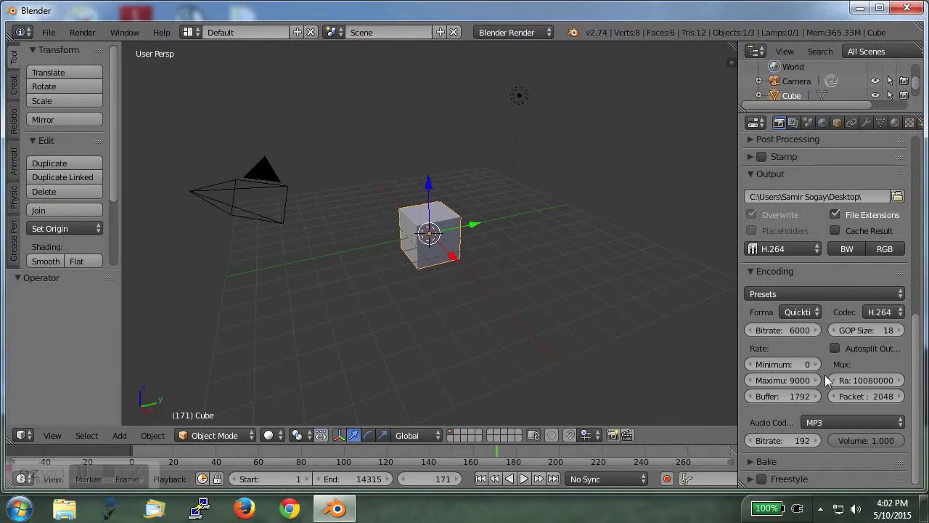
scroll("up", 3)
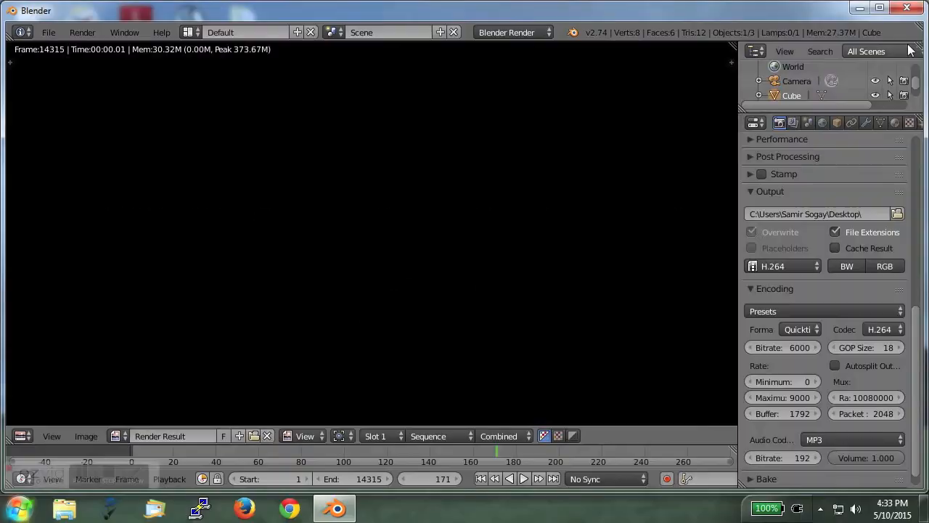
mouse_move(915, 22)
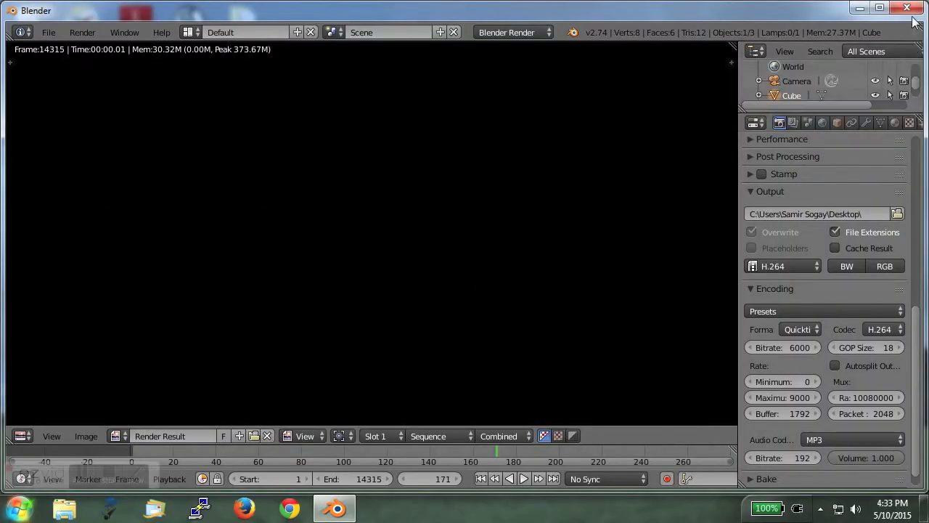
Step: Close Blender after the render finishes, confirming exit without saving
left_click(907, 8)
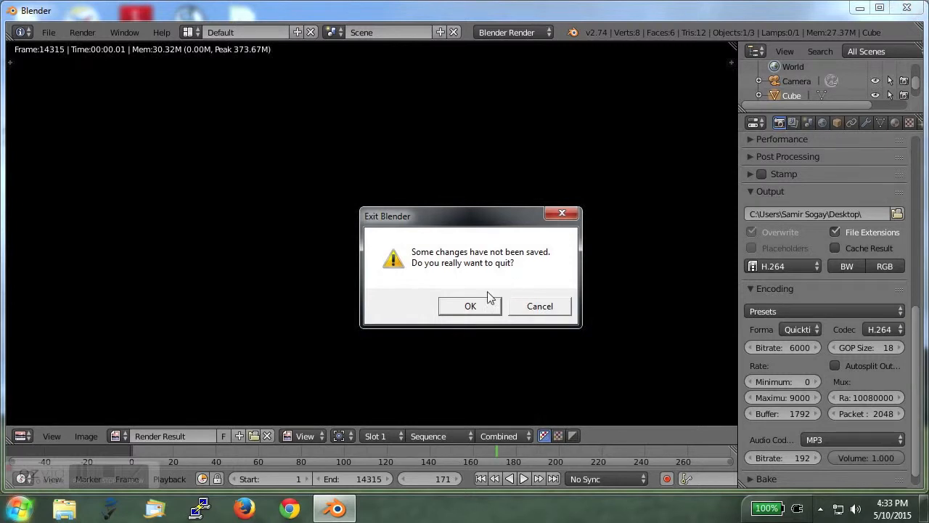
left_click(470, 305)
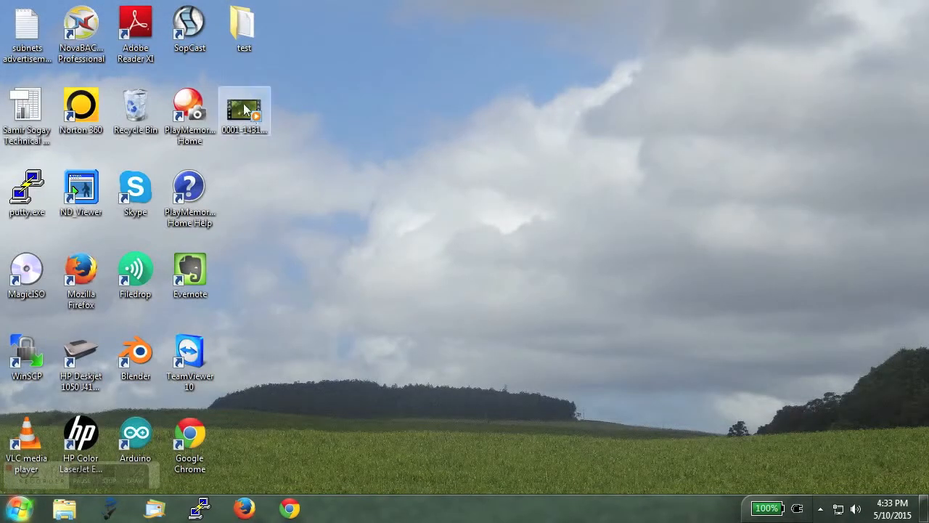
double_click(244, 109)
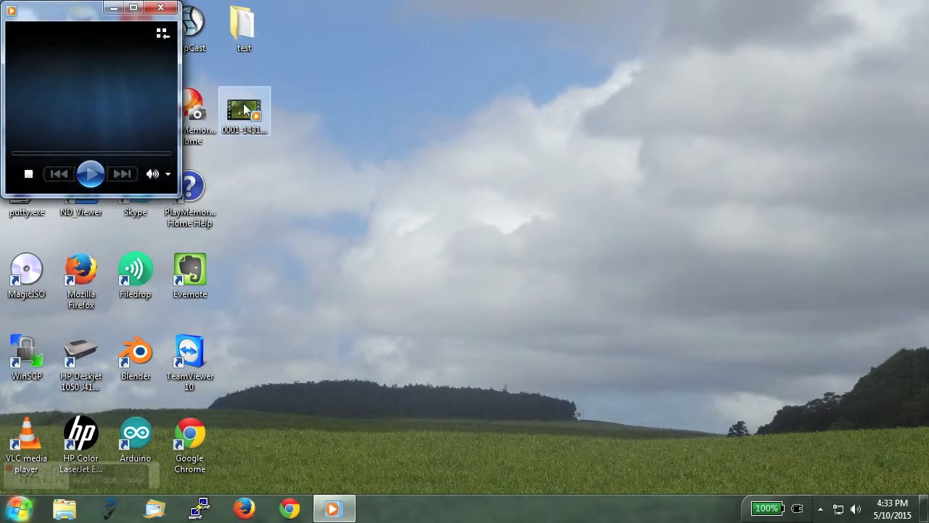
double_click(244, 109)
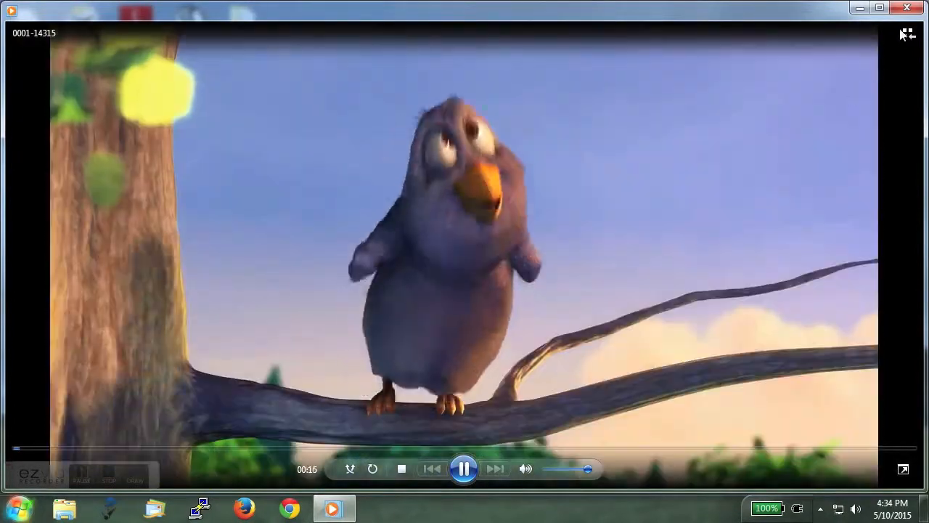
left_click(859, 8)
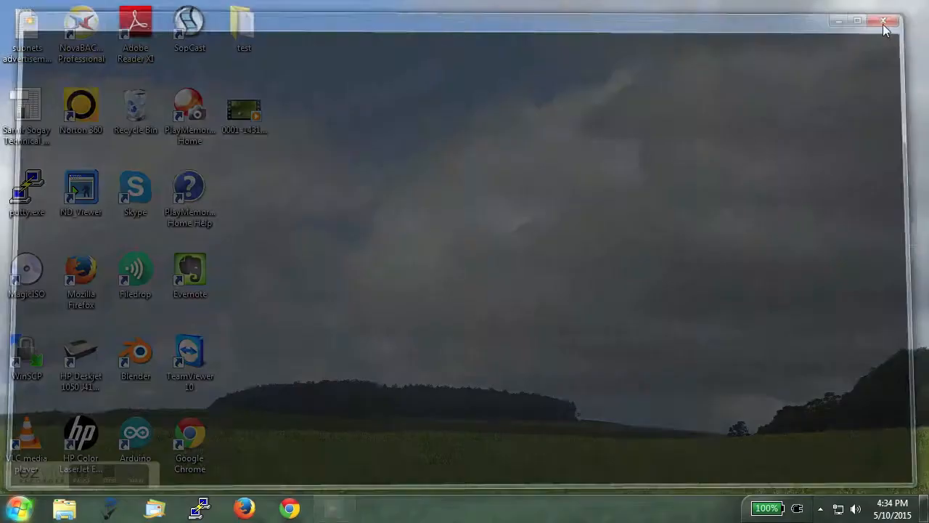
left_click(886, 21)
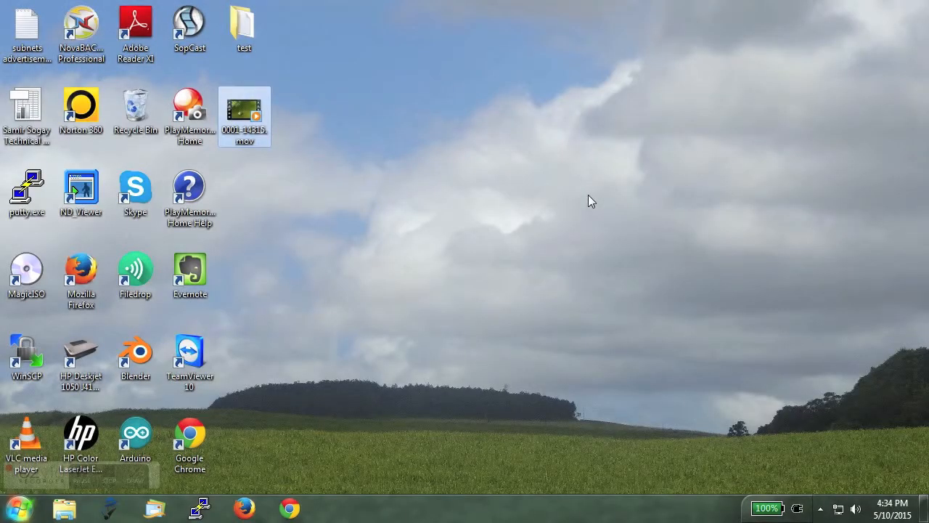